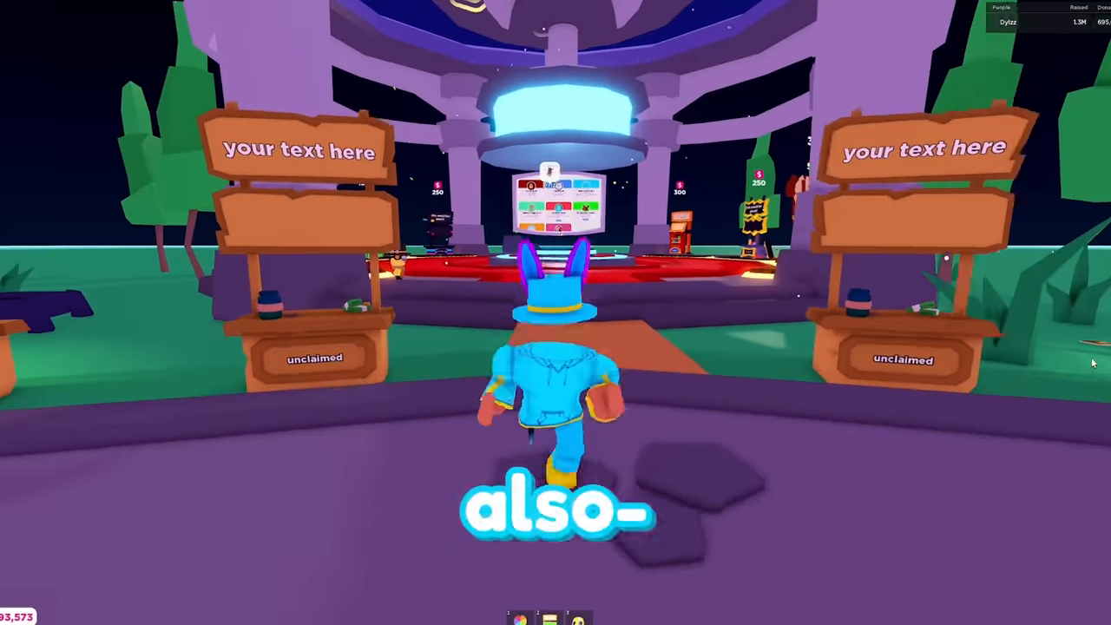
Reach the OP Auto Clicker official site from the search results and start its download
key(w)
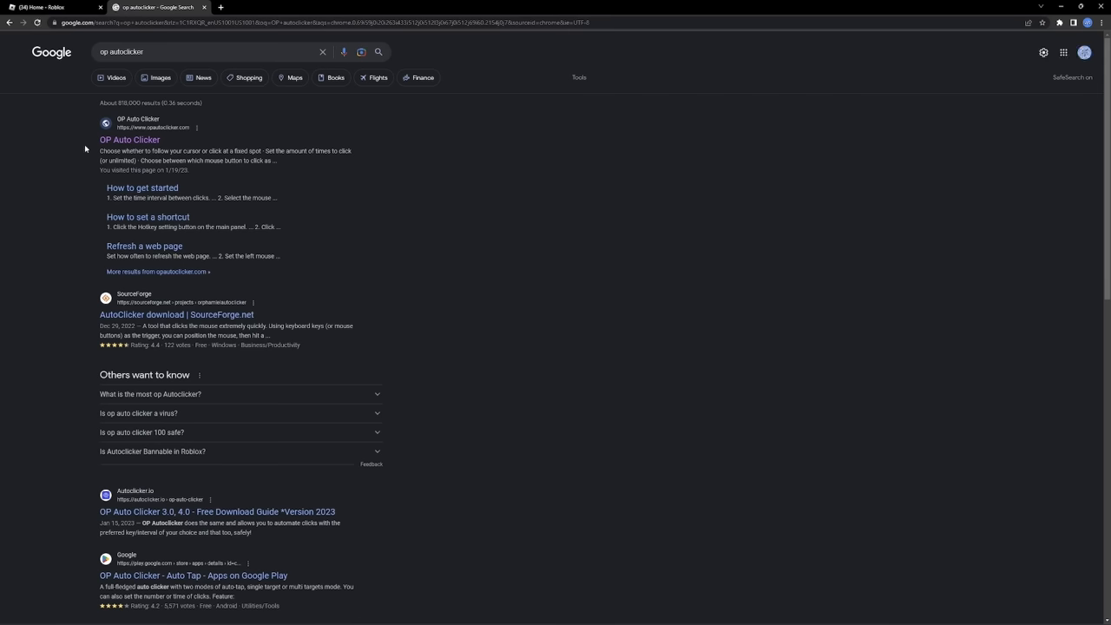
mouse_move(130, 139)
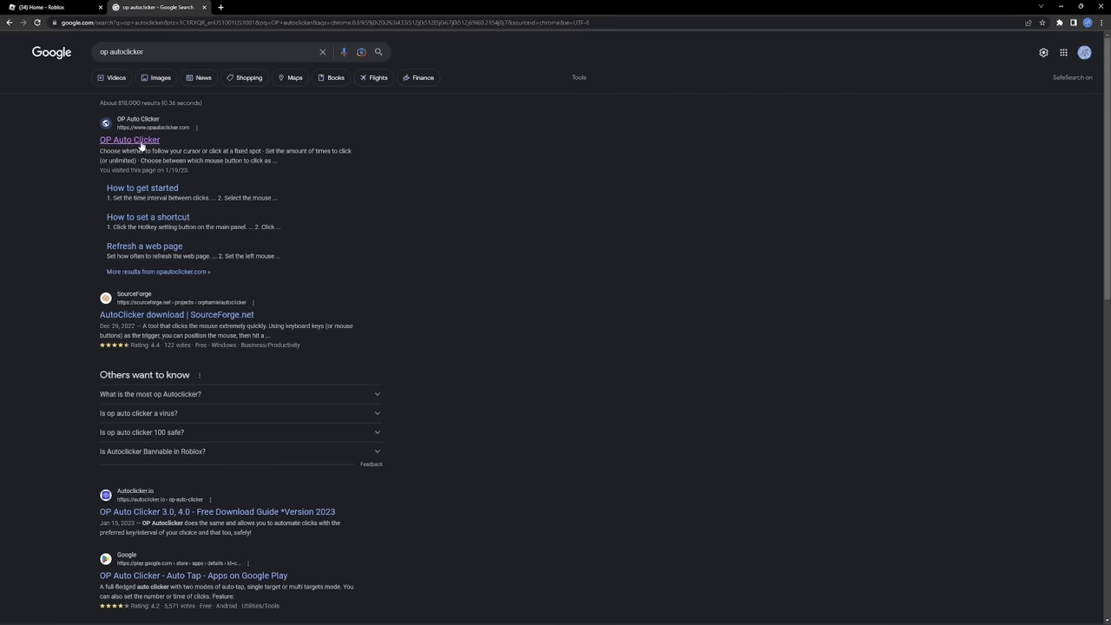
click(128, 139)
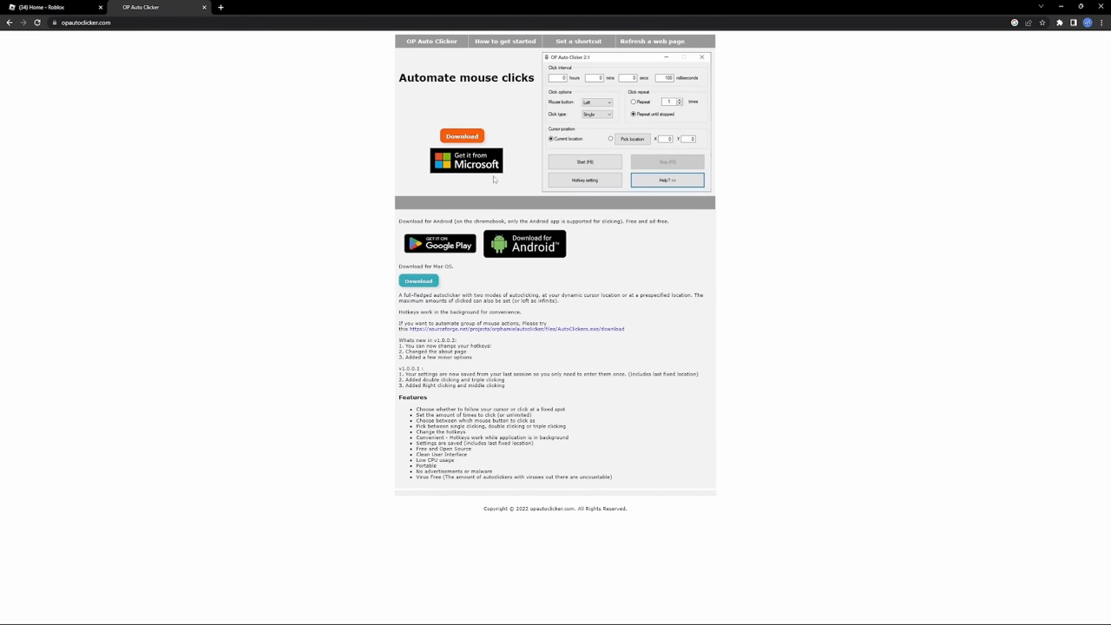
click(514, 328)
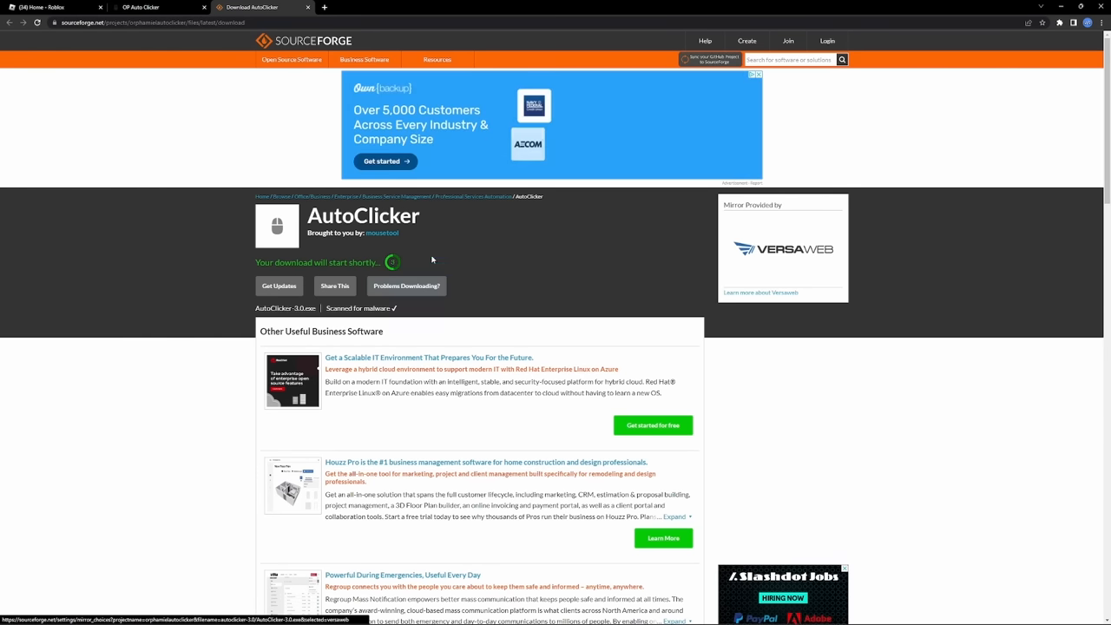
Let AutoClicker-3.0.exe finish downloading, run it, and reposition its settings window
scroll(down, 3)
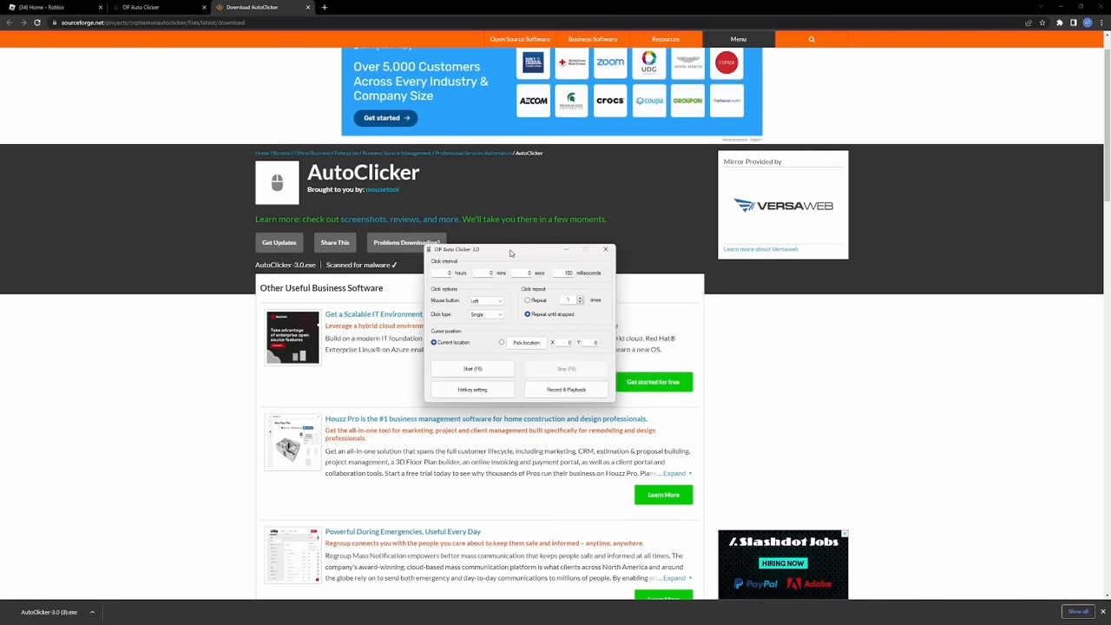
drag(455, 250, 587, 227)
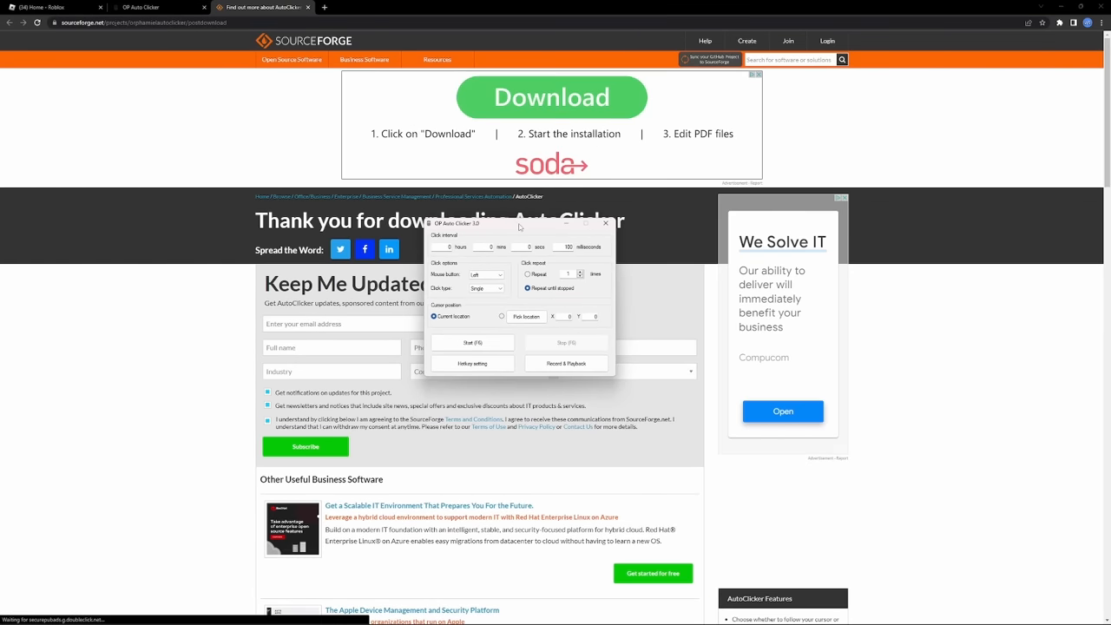
click(156, 7)
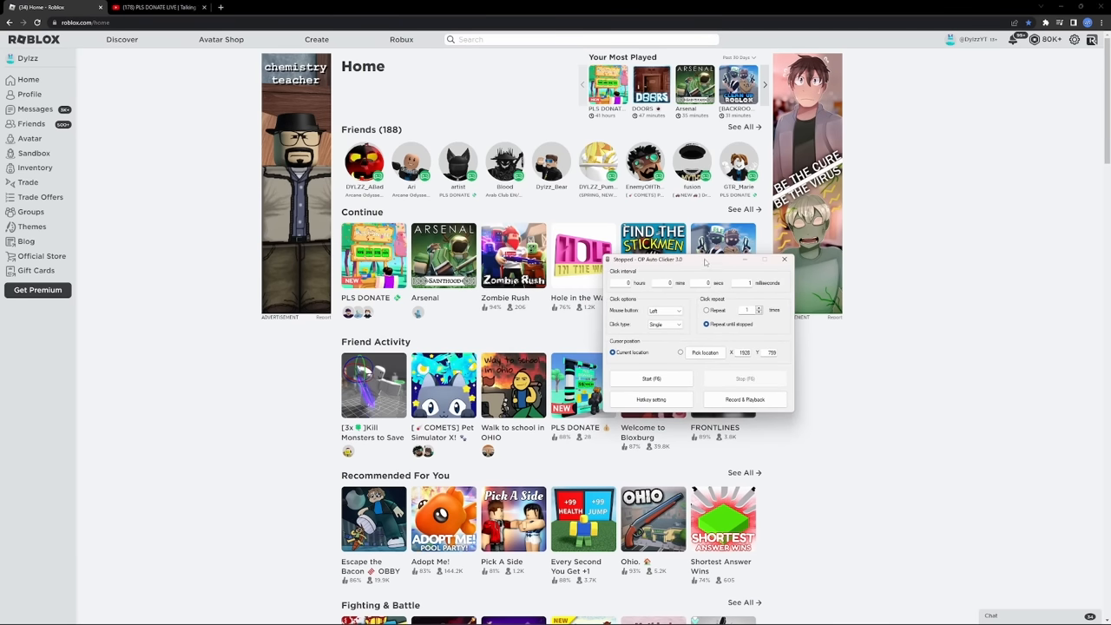
drag(703, 259, 629, 212)
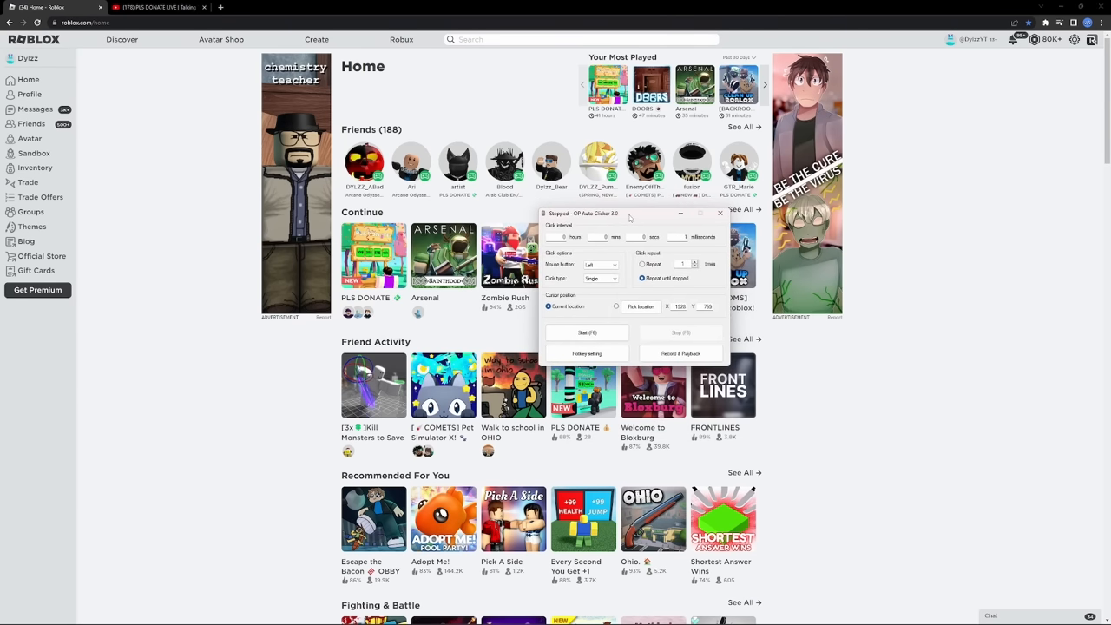
drag(629, 213, 604, 250)
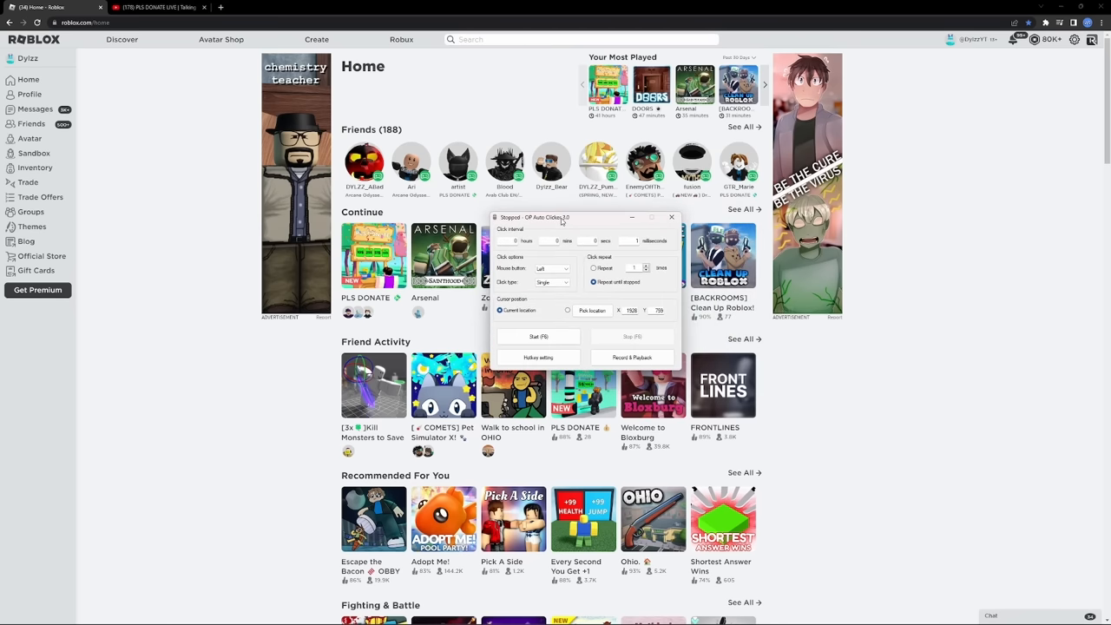
drag(562, 217, 559, 198)
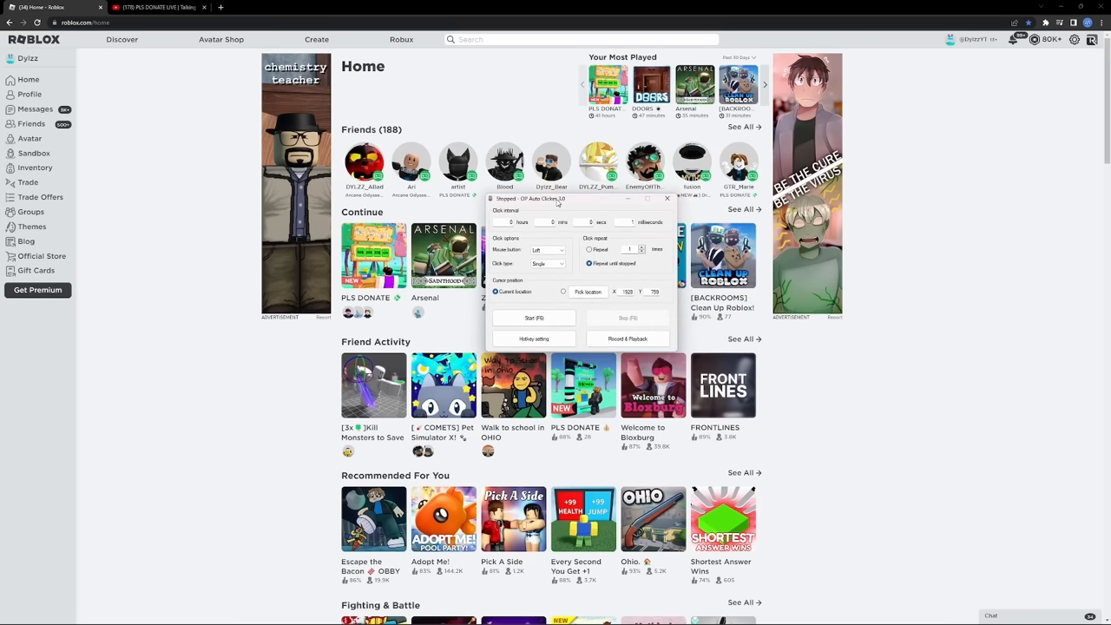